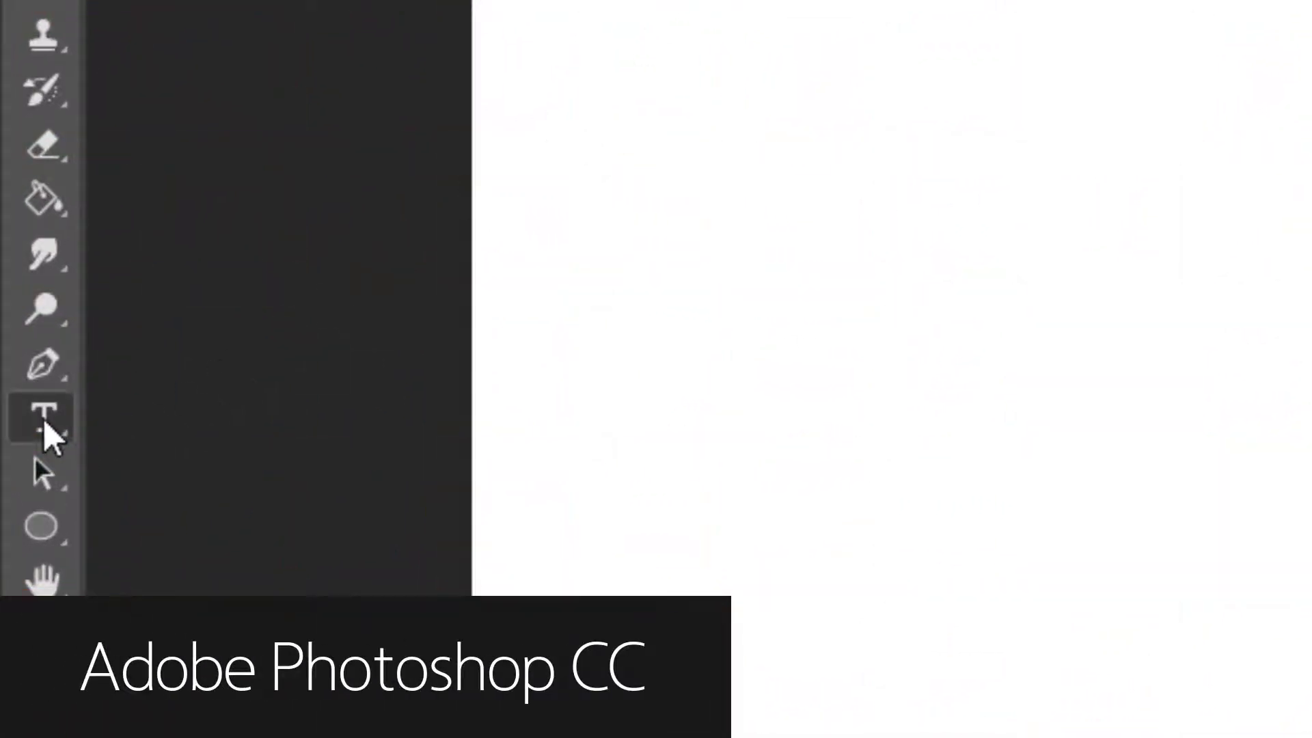
Step: Activate the Horizontal Type tool with LT Energy VF Bold at 144 pt
{"action": "left_click", "coordinate": [40, 419]}
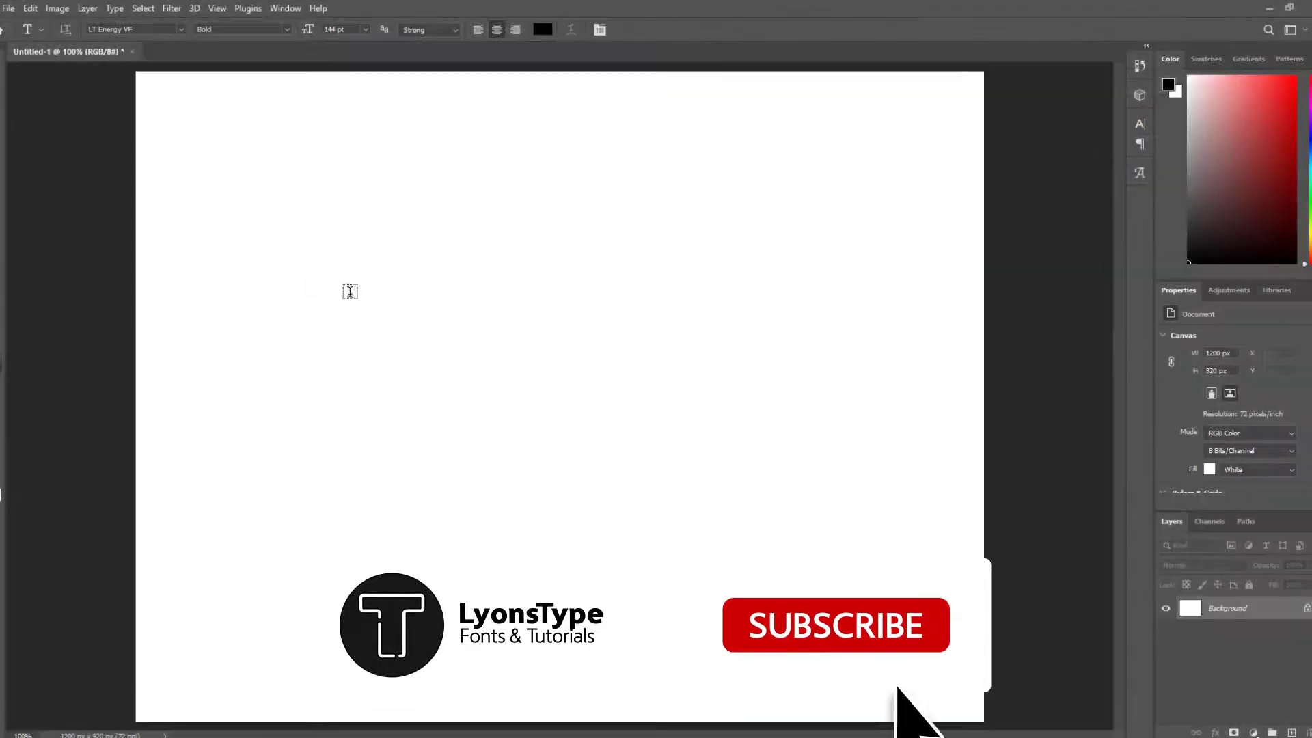
Step: Replace the Lorem Ipsum placeholder with 'Variable text' on a new type layer
{"action": "type", "text": "Lorem Ipsum"}
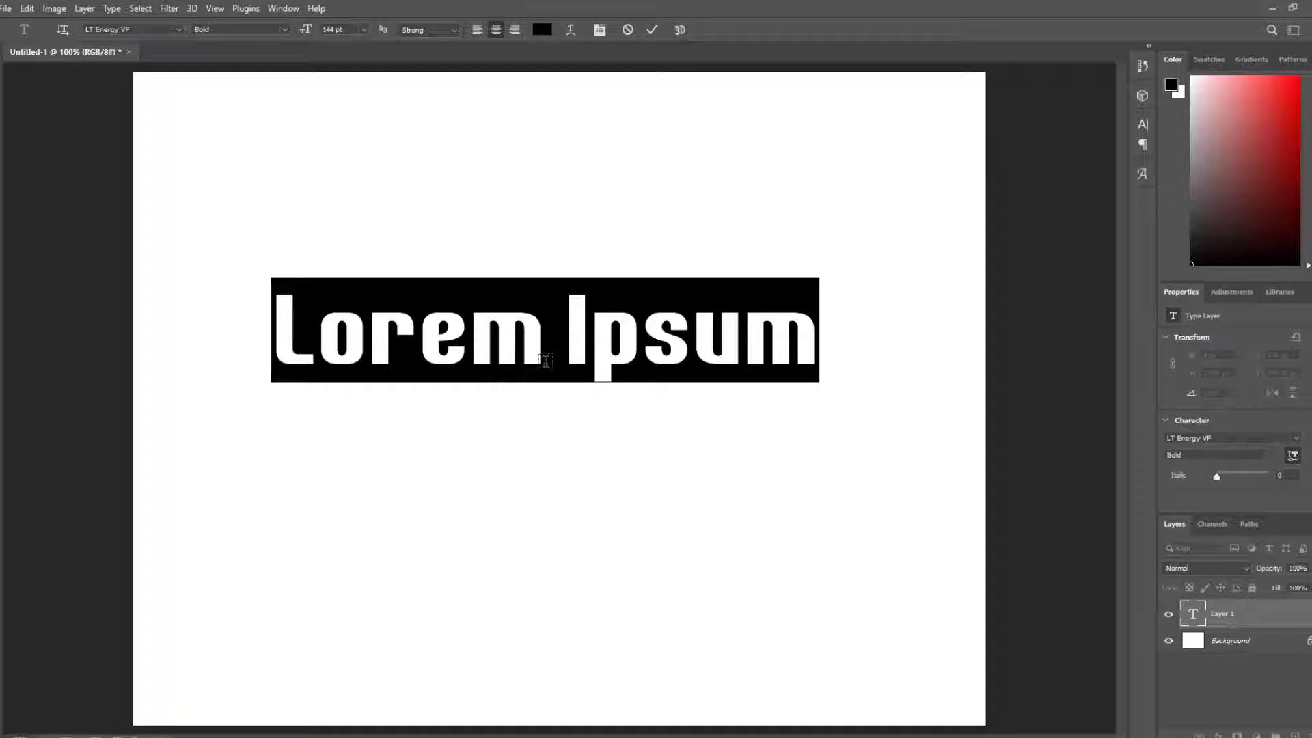
{"action": "type", "text": "Variable text"}
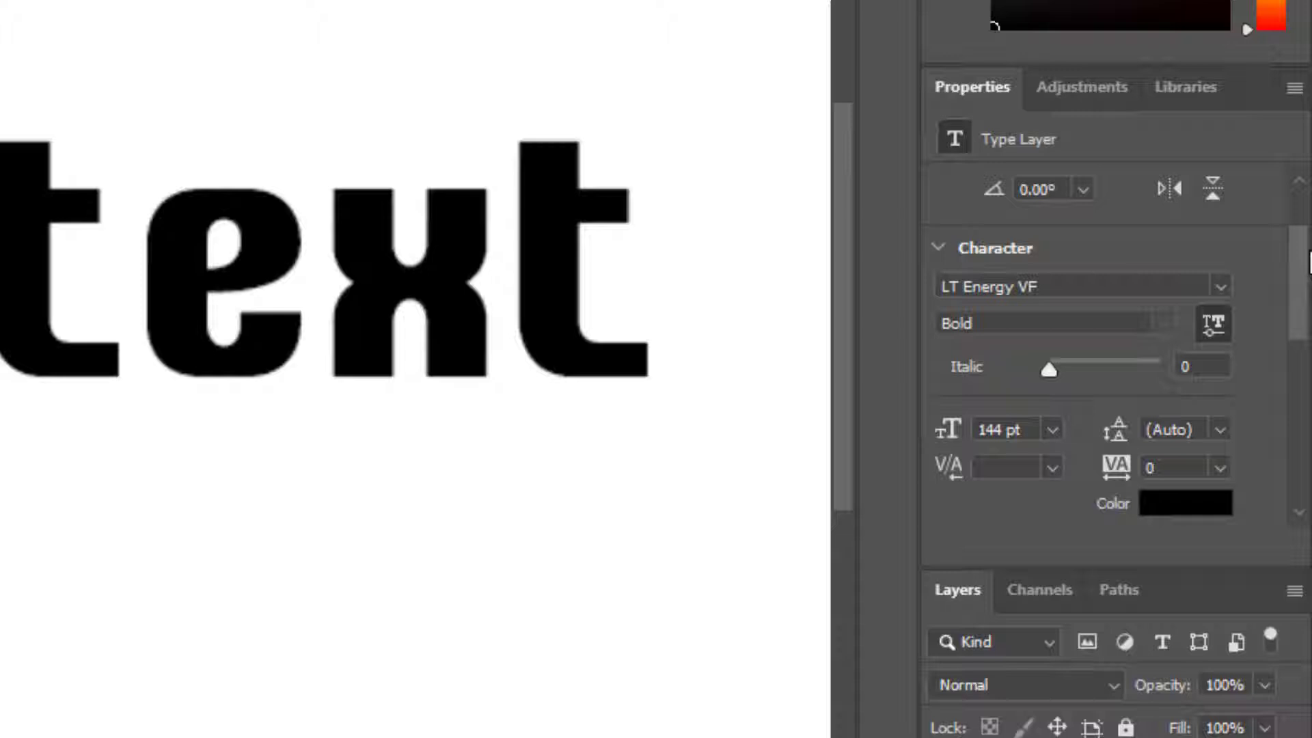
{"action": "mouse_move", "coordinate": [1053, 380]}
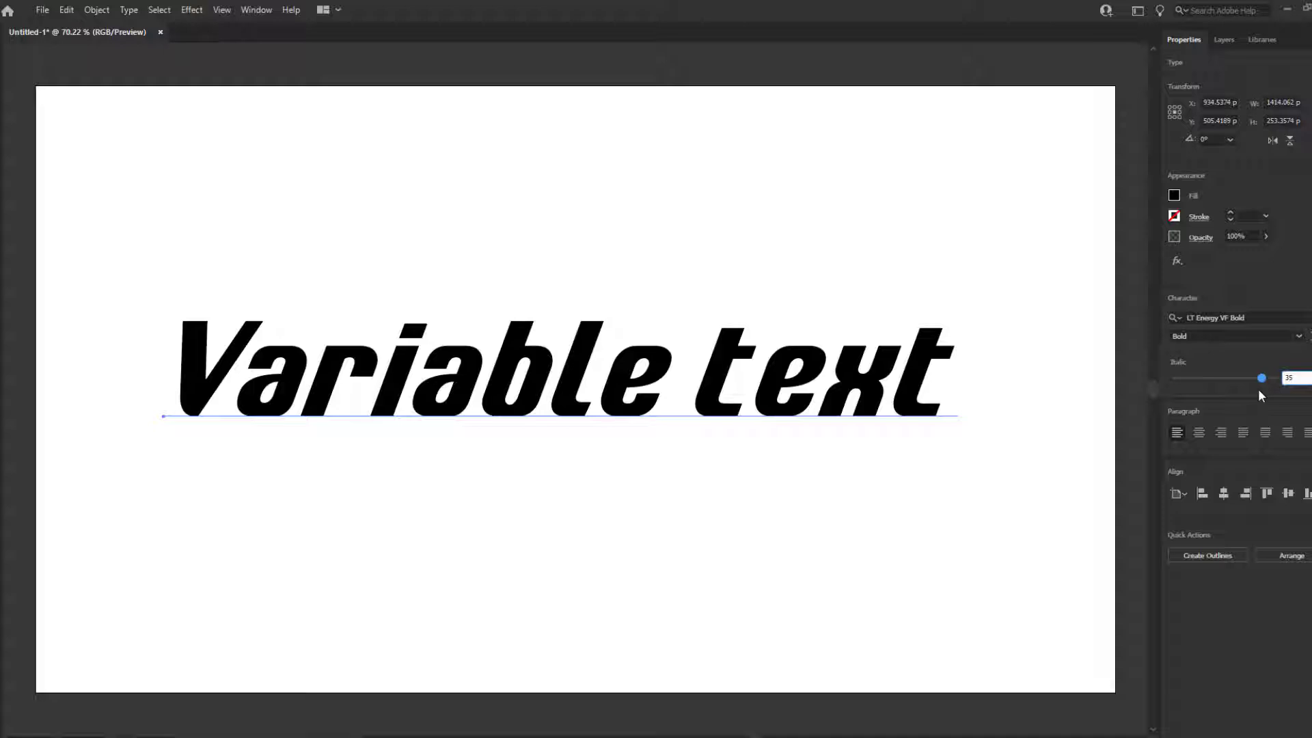
Step: Deselect the Variable text after applying italic 35 in Illustrator
{"action": "left_click", "coordinate": [200, 84]}
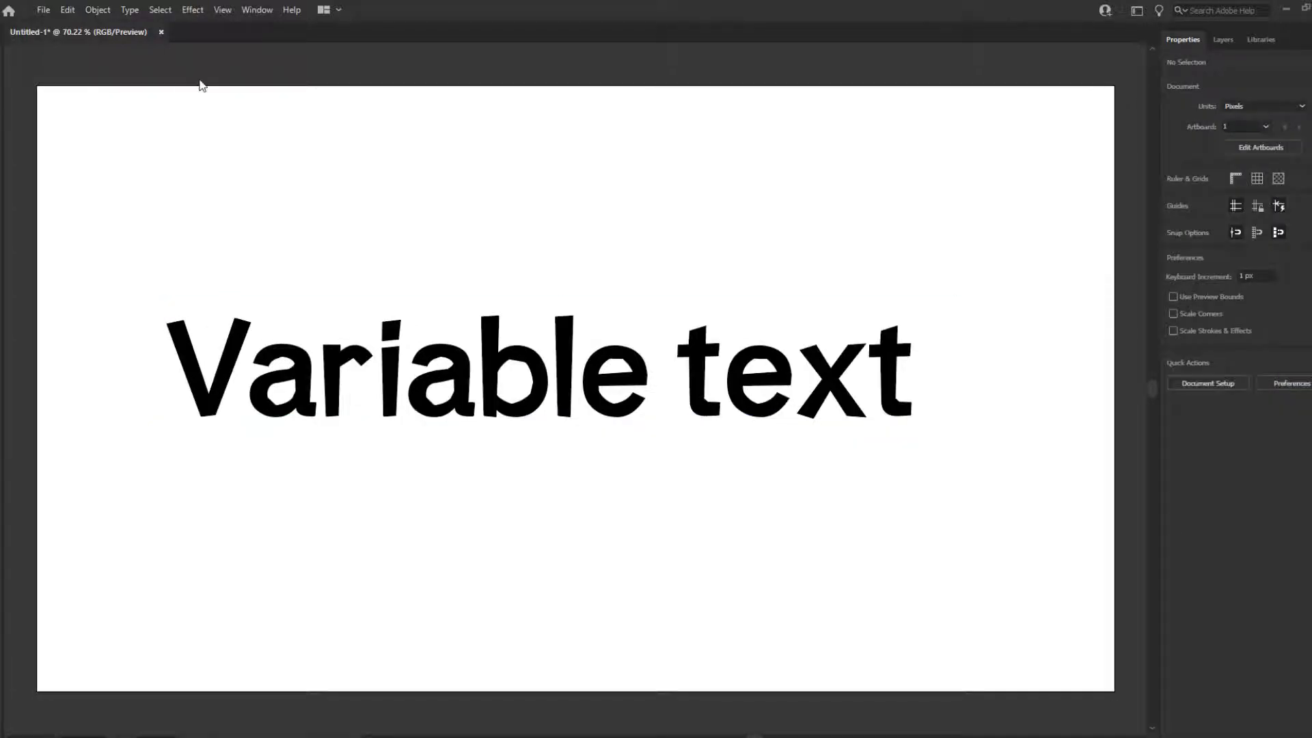
{"action": "left_click", "coordinate": [510, 377]}
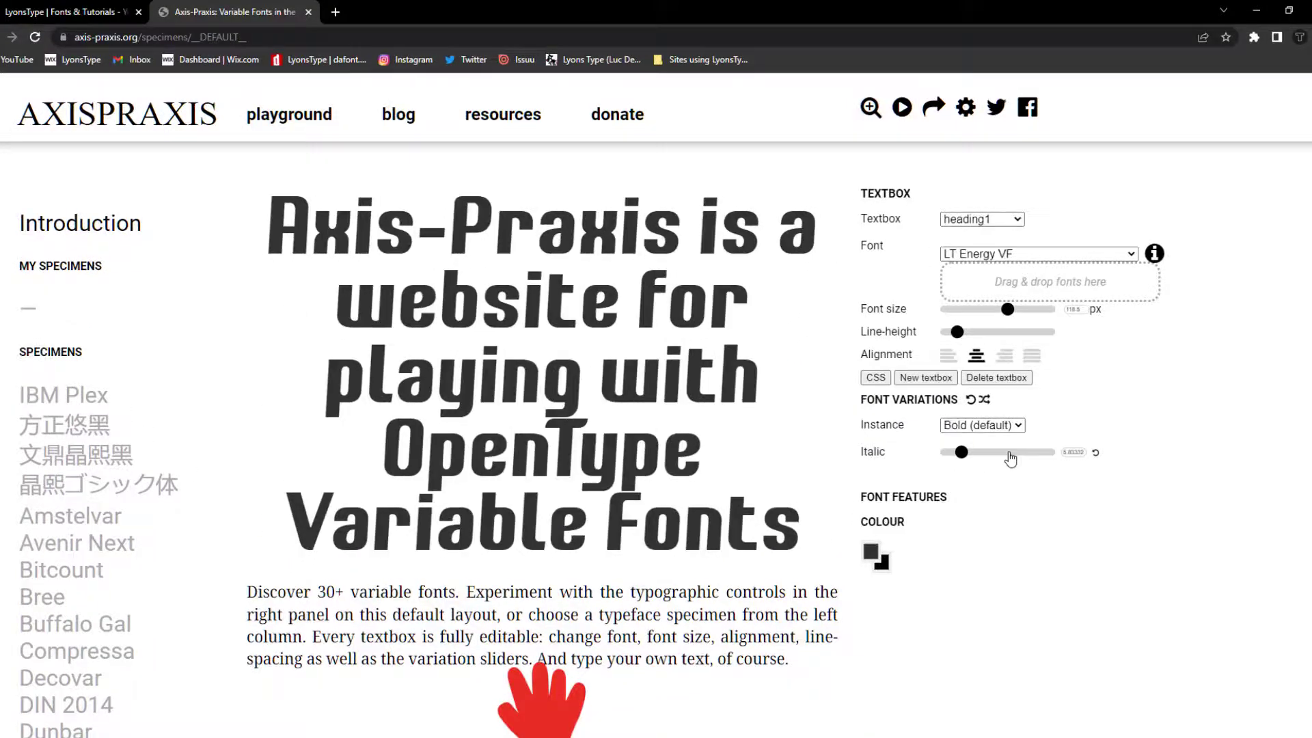
Step: Switch the Axis-Praxis heading font to LT Wave VF
{"action": "left_click", "coordinate": [1038, 254]}
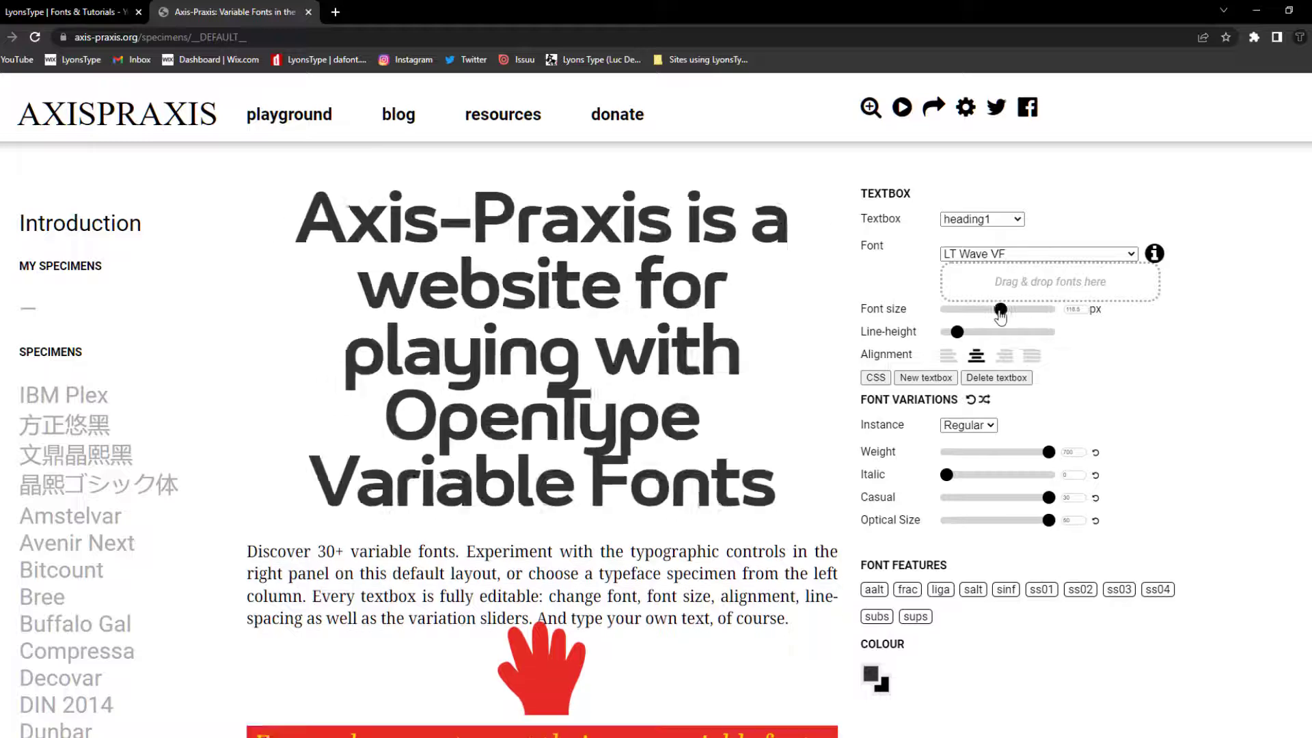